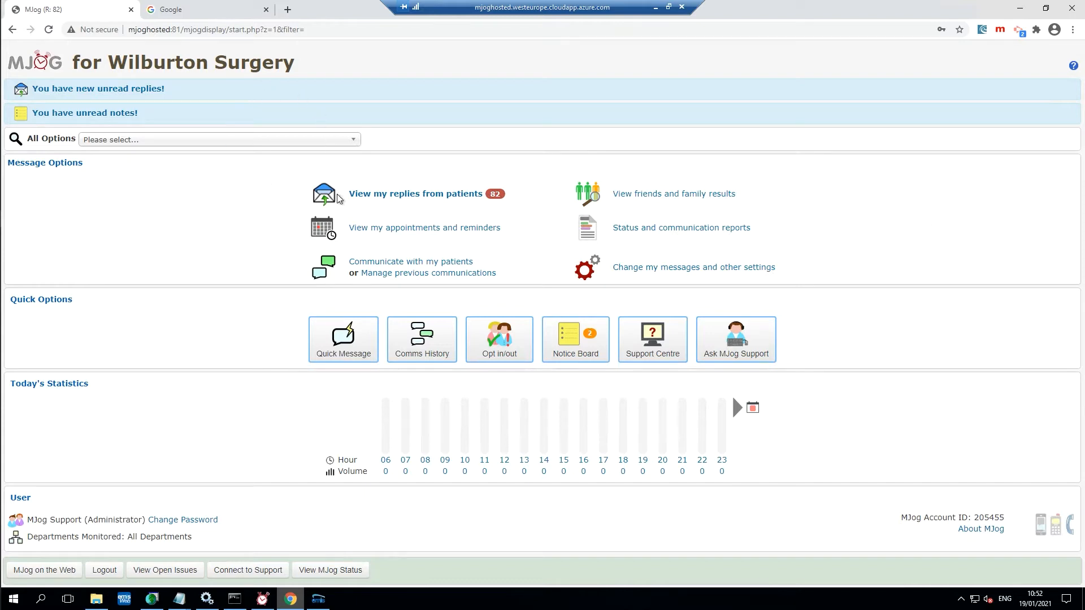
mouse_move(373, 144)
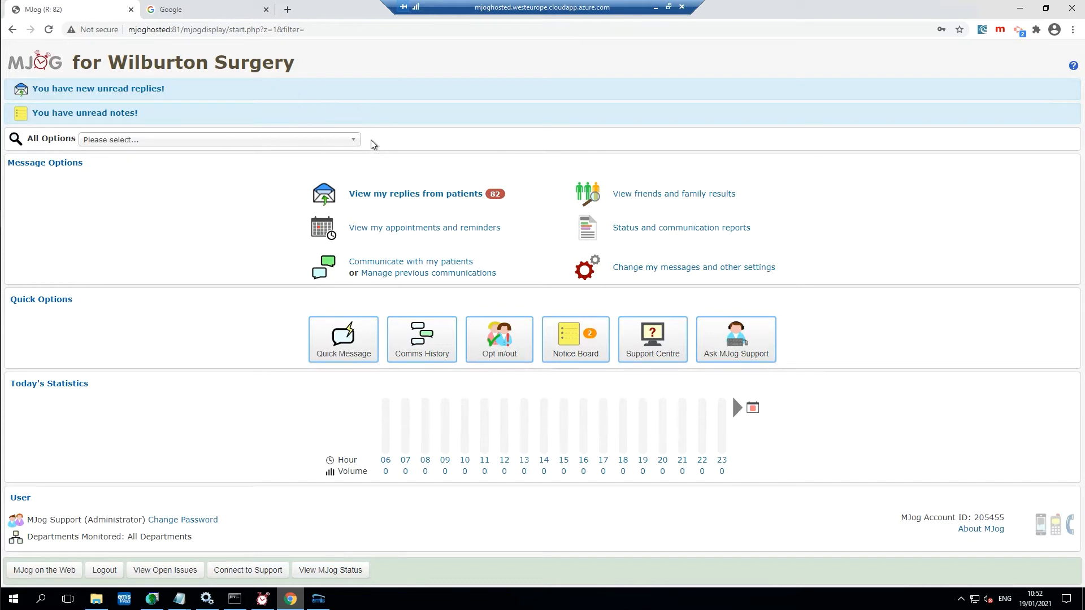
mouse_move(380, 137)
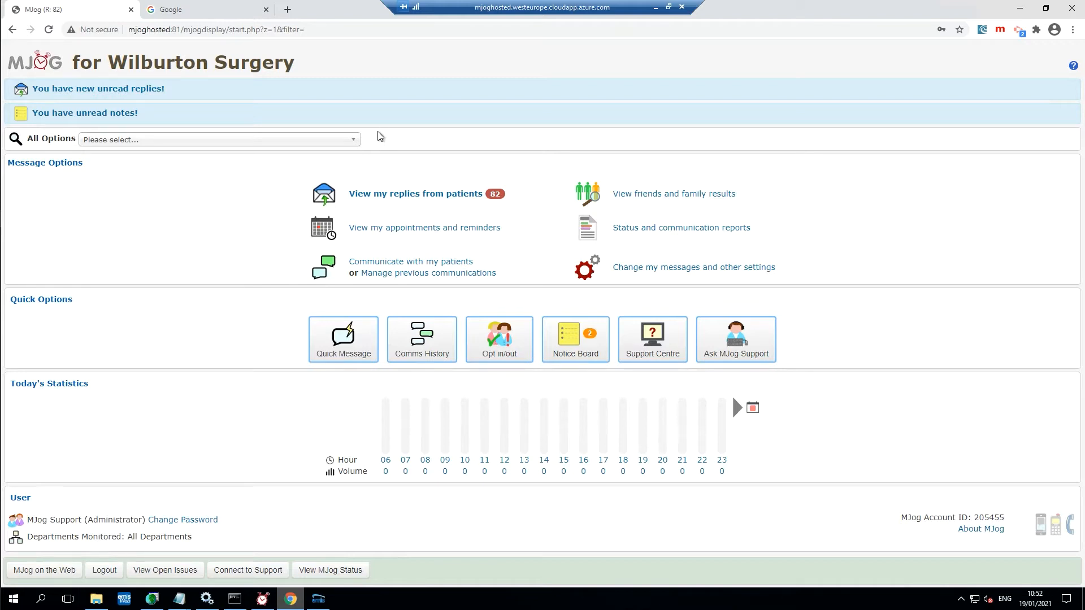
Switch from the MJog home page to the Google search tab.
click(198, 9)
text(mjog download)
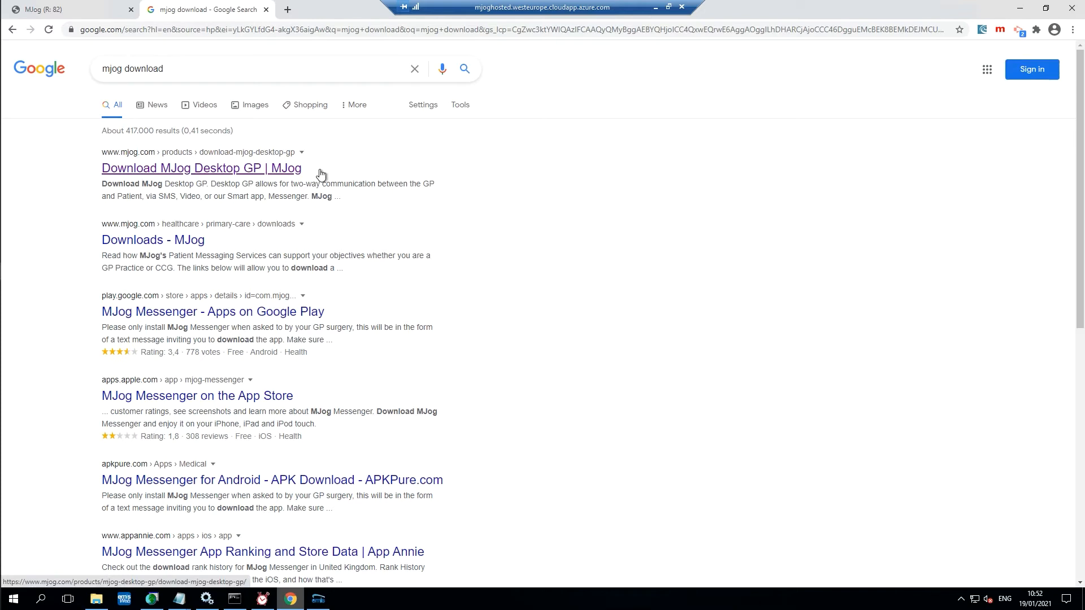
mouse_move(216, 171)
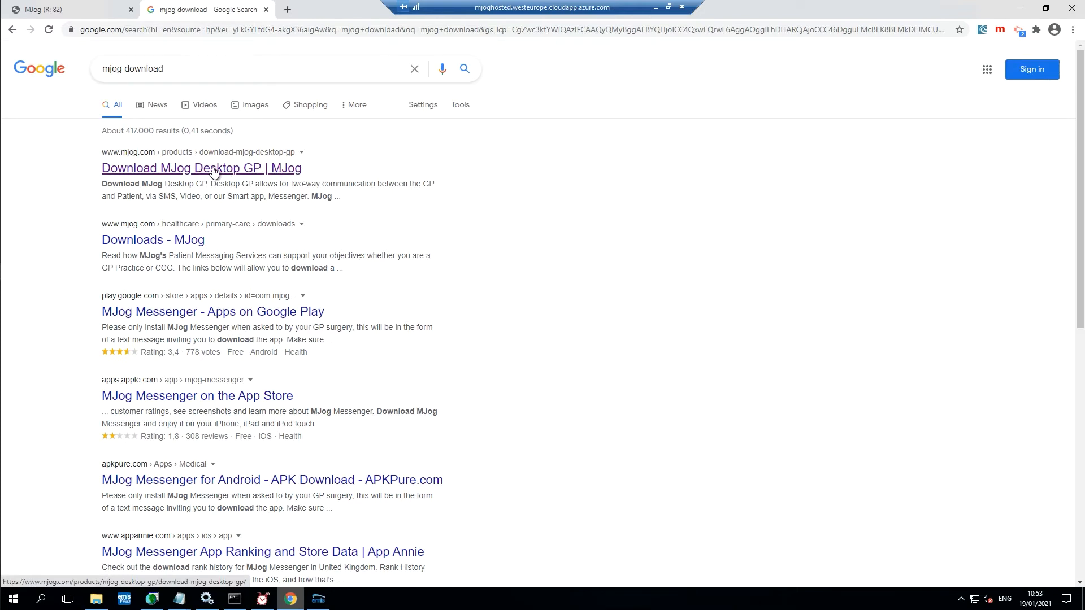
Open the 'Download MJog Desktop GP | MJog' search result on mjog.com.
click(213, 168)
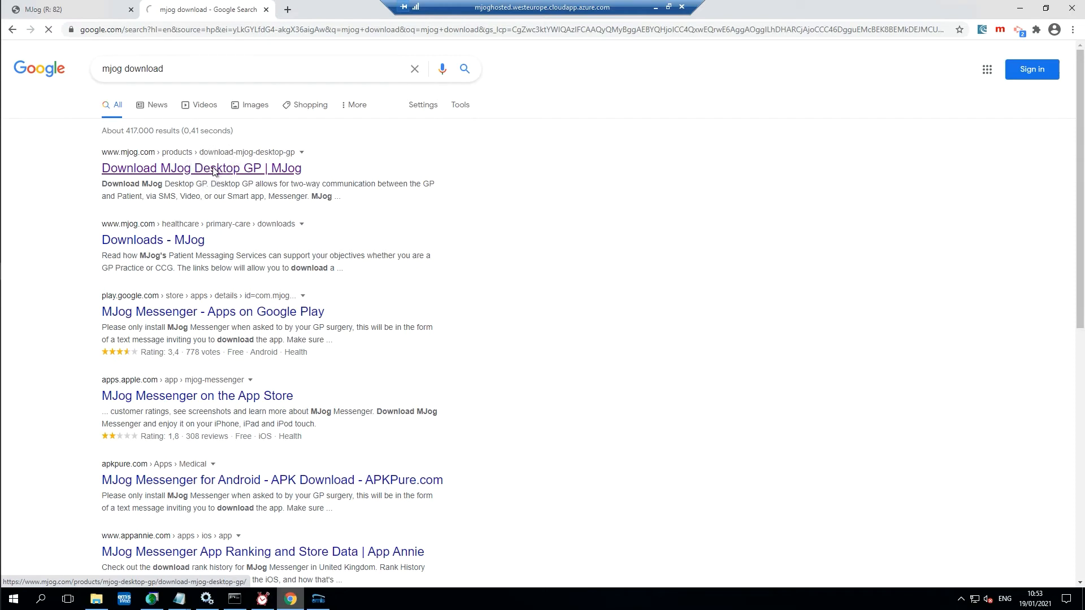
click(201, 168)
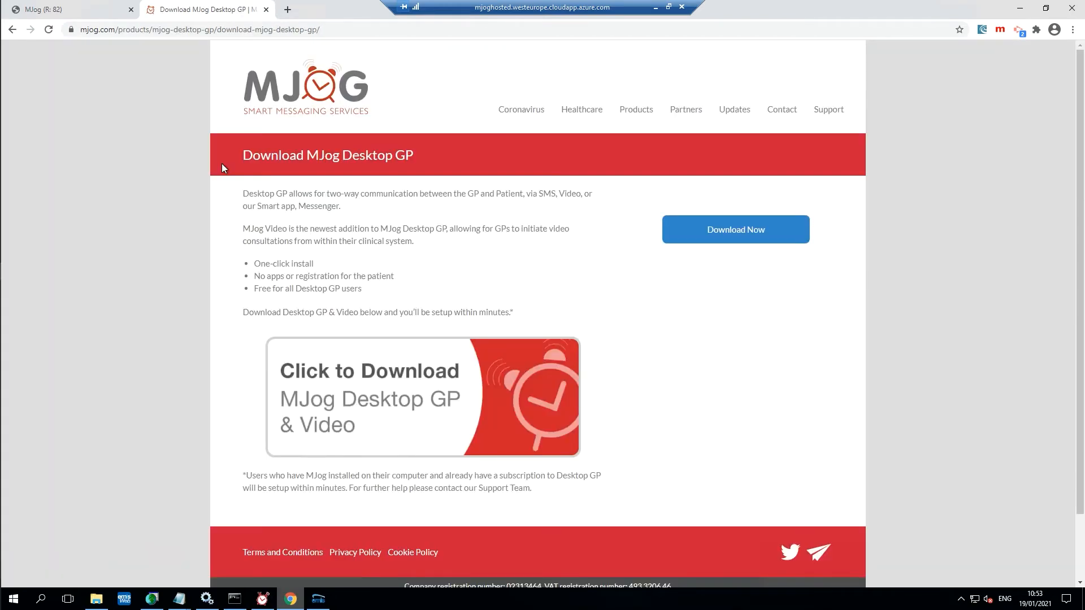
mouse_move(342, 368)
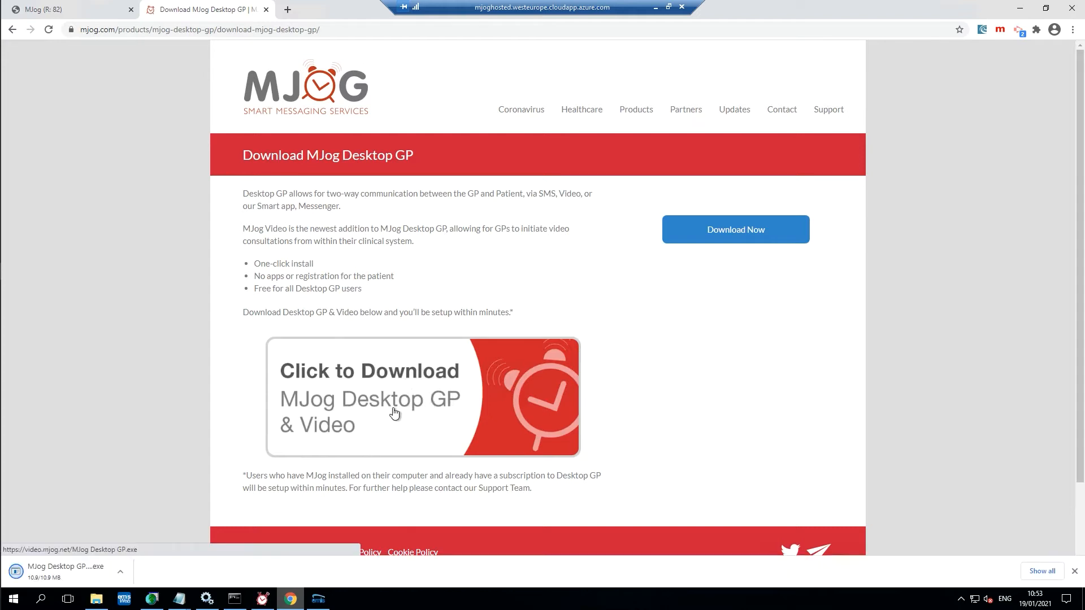
mouse_move(73, 558)
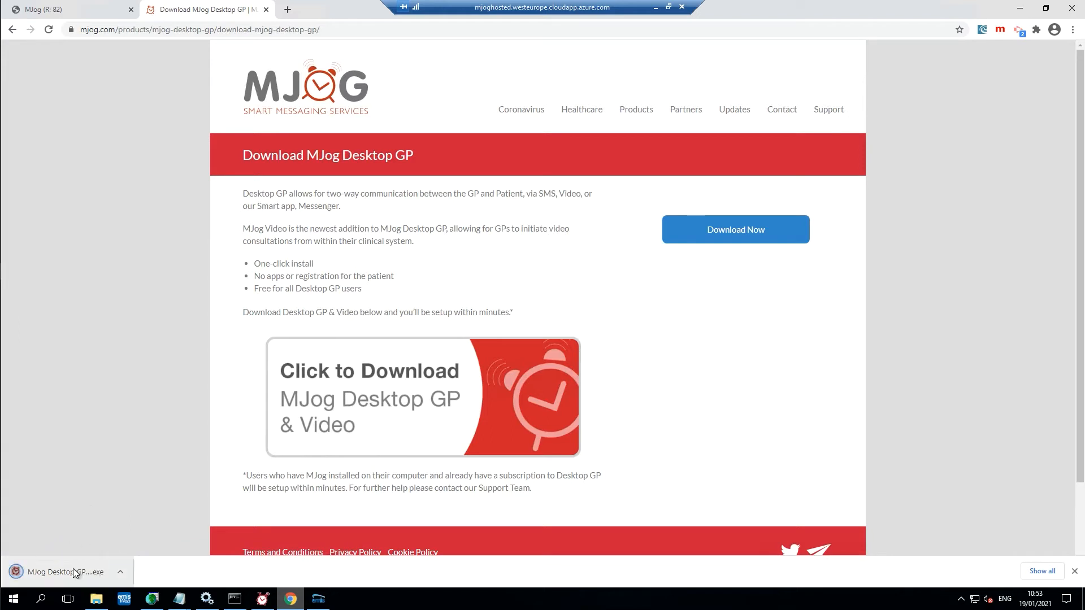
Open the downloaded MJog Desktop GP installer from the download bar.
click(65, 571)
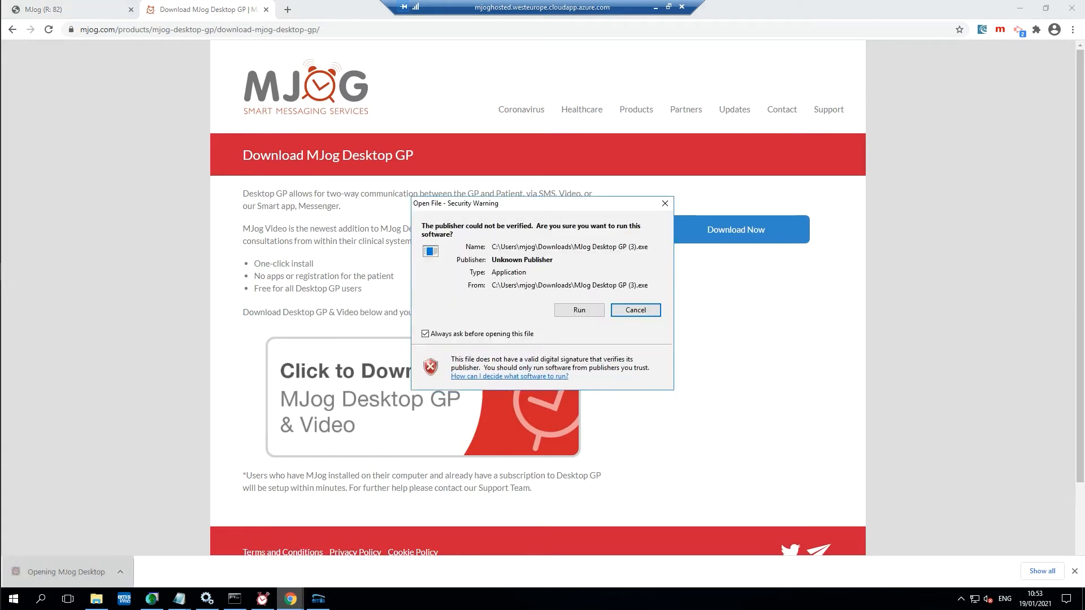
Allow the unverified MJog Desktop GP installer to run from the security warning.
click(579, 311)
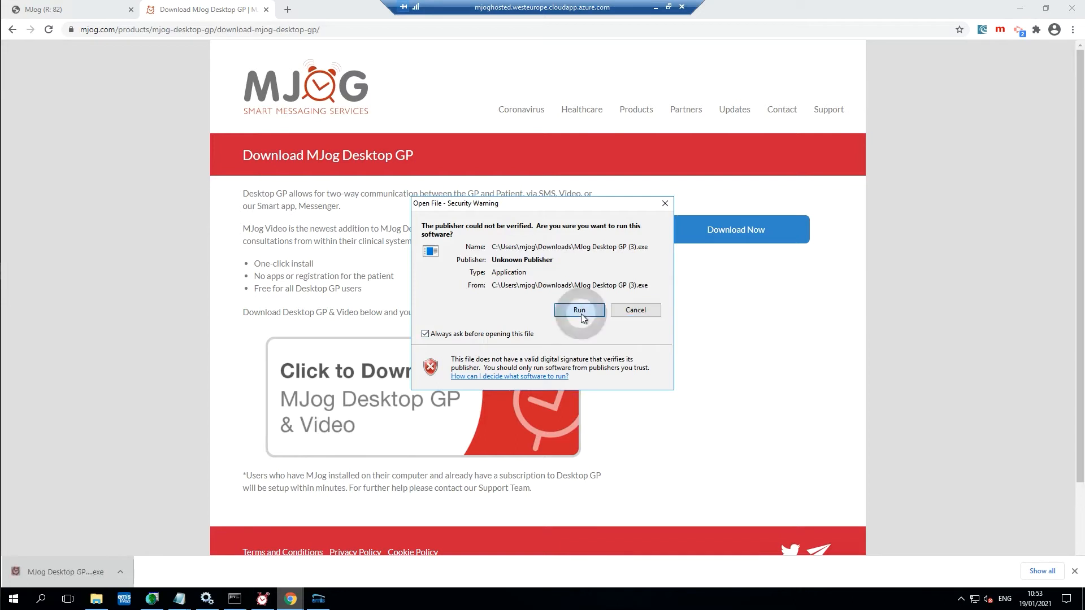
click(579, 310)
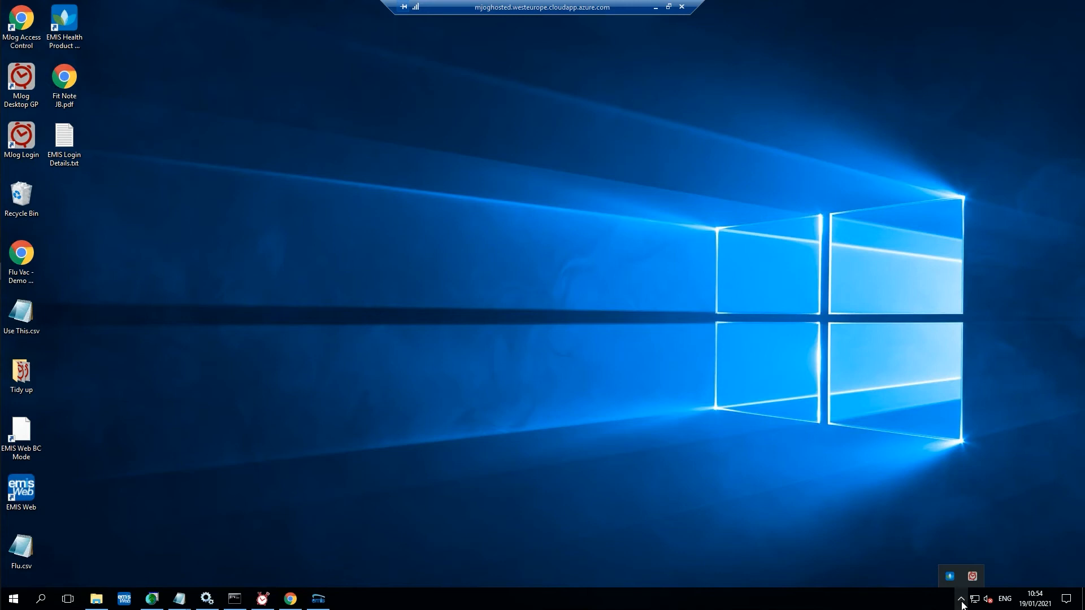
mouse_move(973, 576)
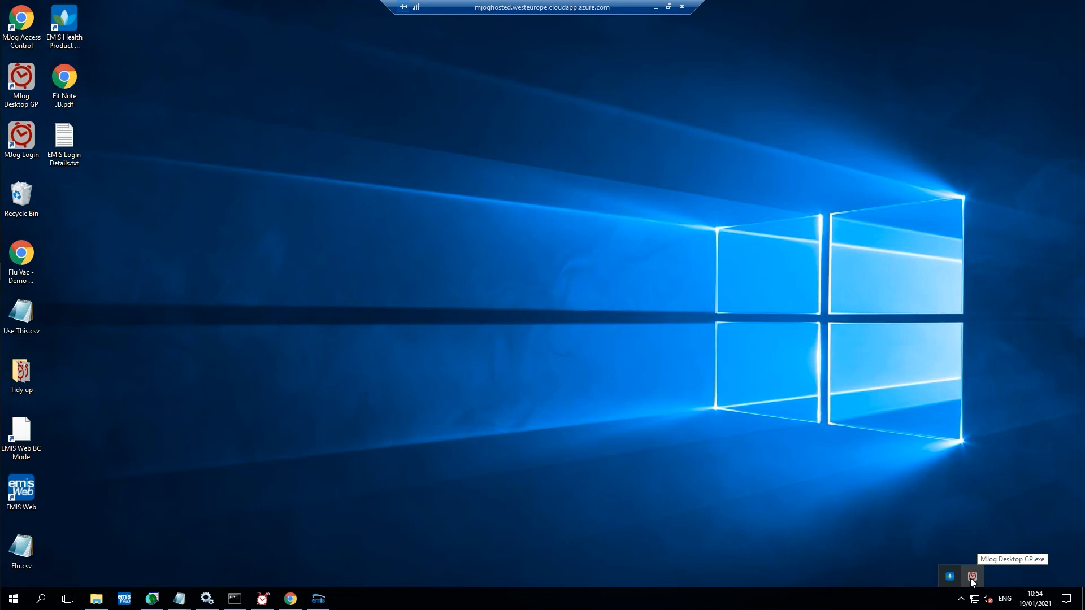
mouse_move(664, 442)
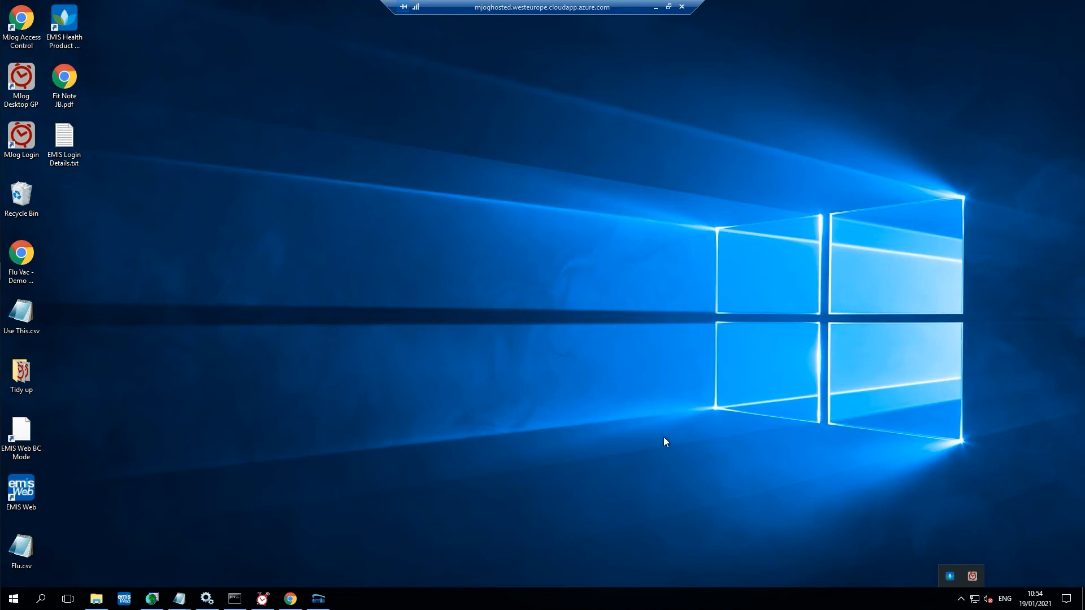
mouse_move(414, 487)
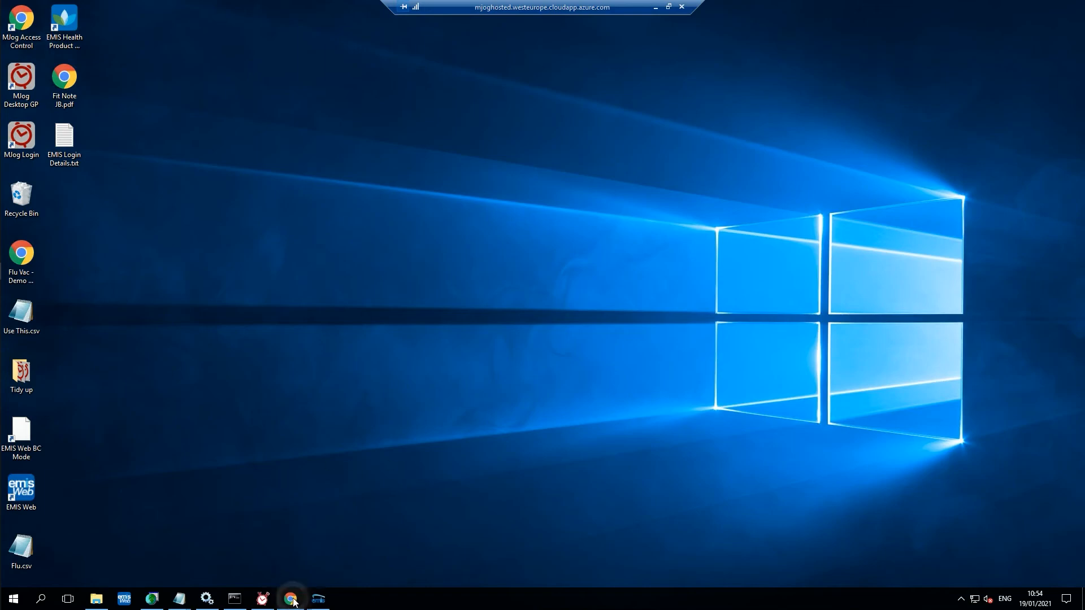
Bring Chrome forward and return to the 'MJog (R: 82)' home page tab.
click(290, 599)
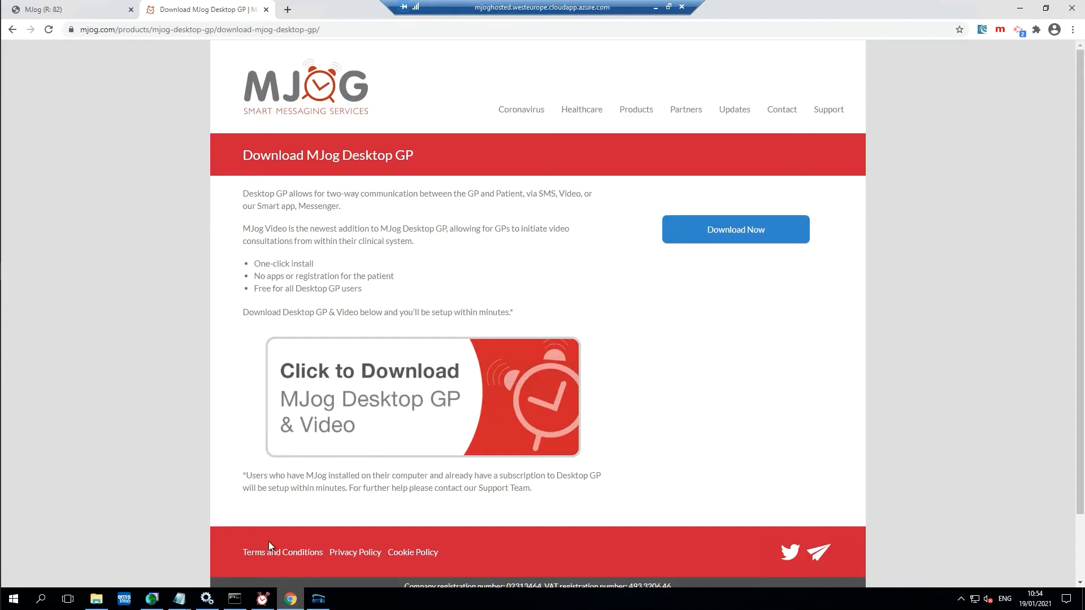
mouse_move(94, 11)
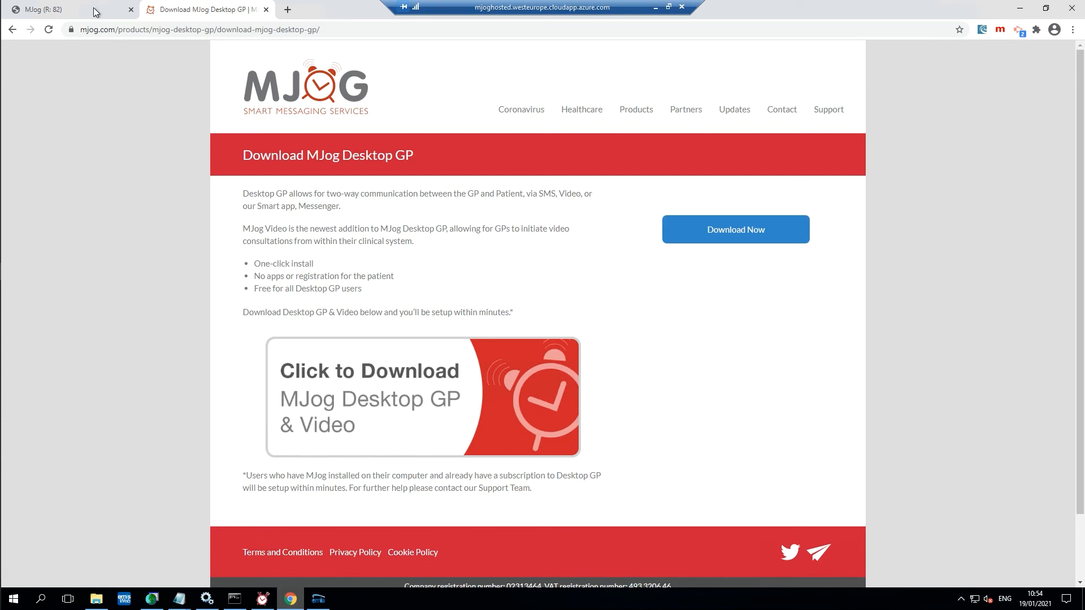
click(51, 10)
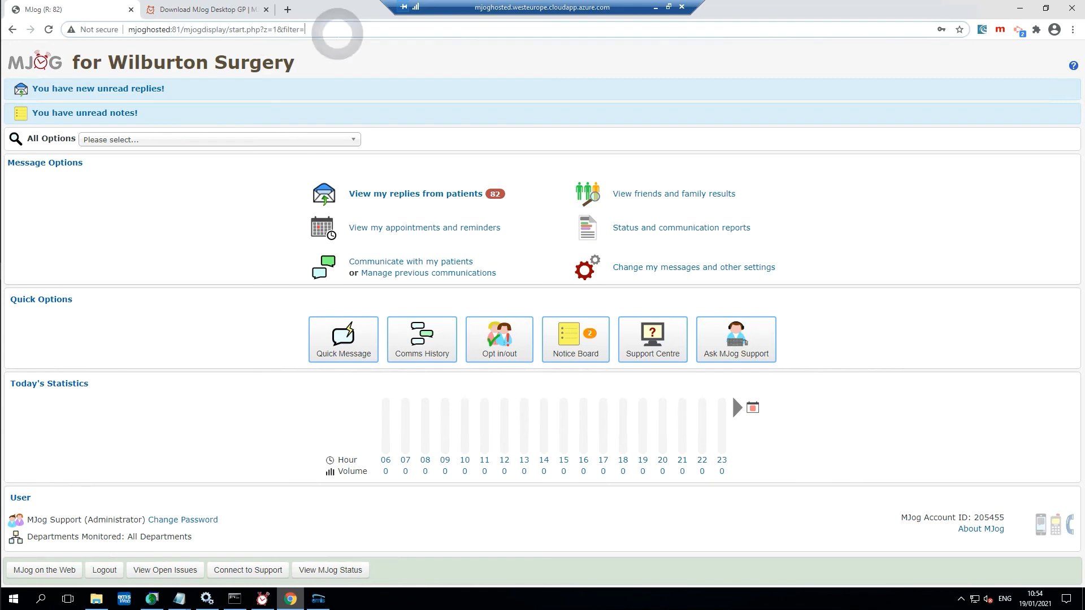
Select the MJog Wilburton Surgery home page URL in the address bar.
click(219, 29)
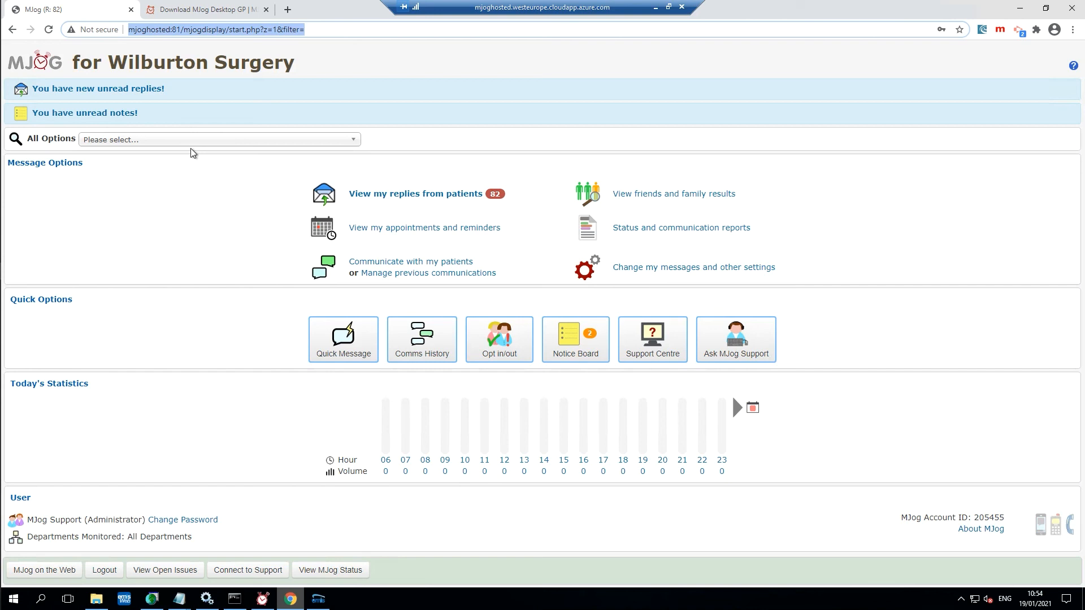
mouse_move(198, 150)
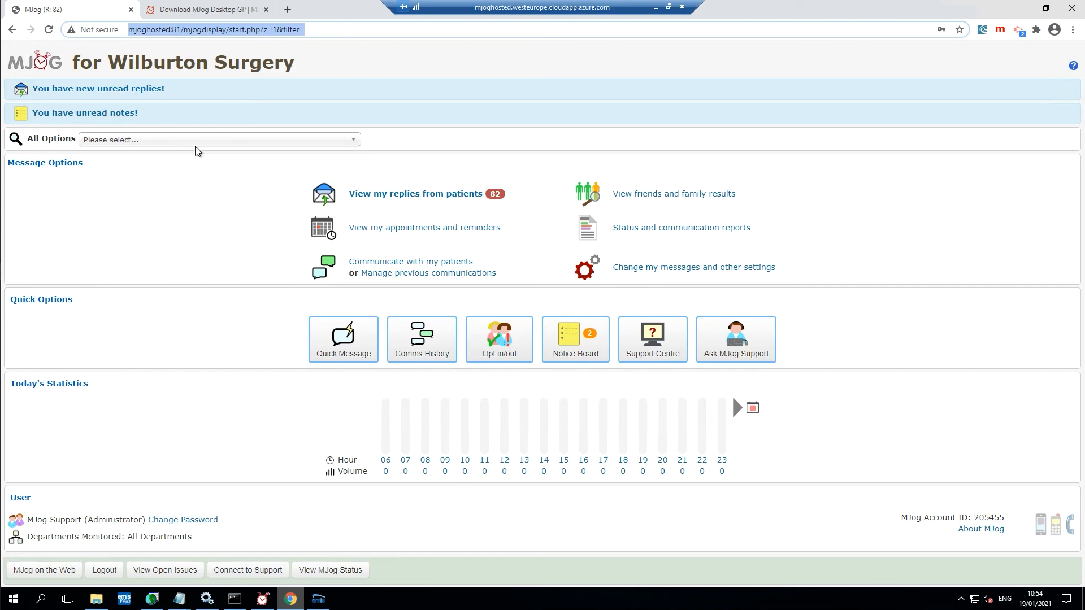